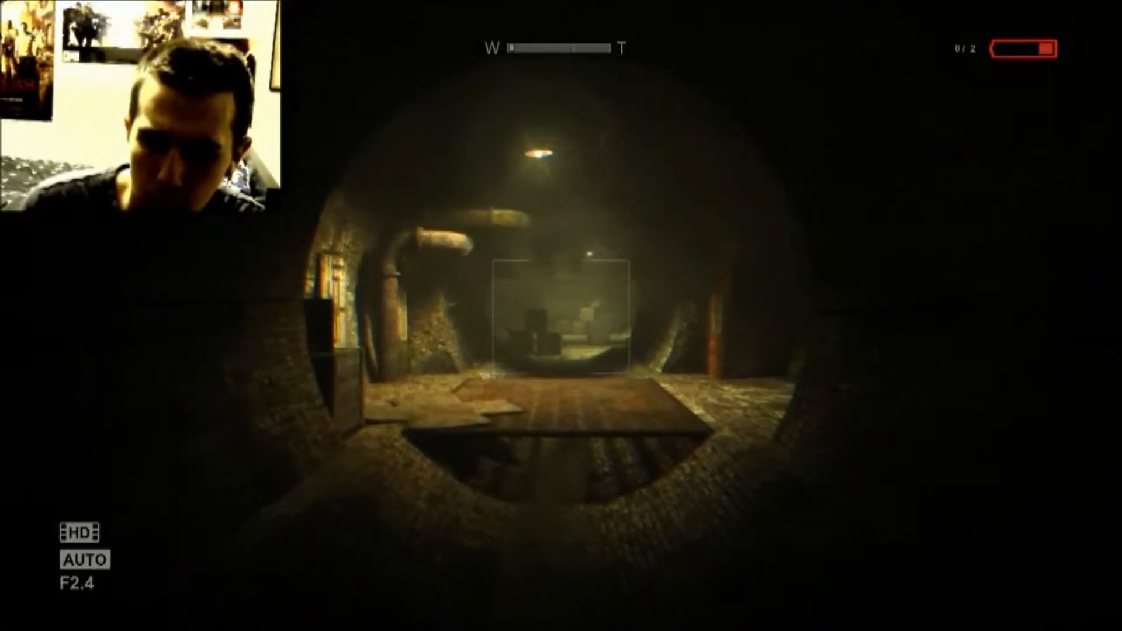
pyautogui.press('w')
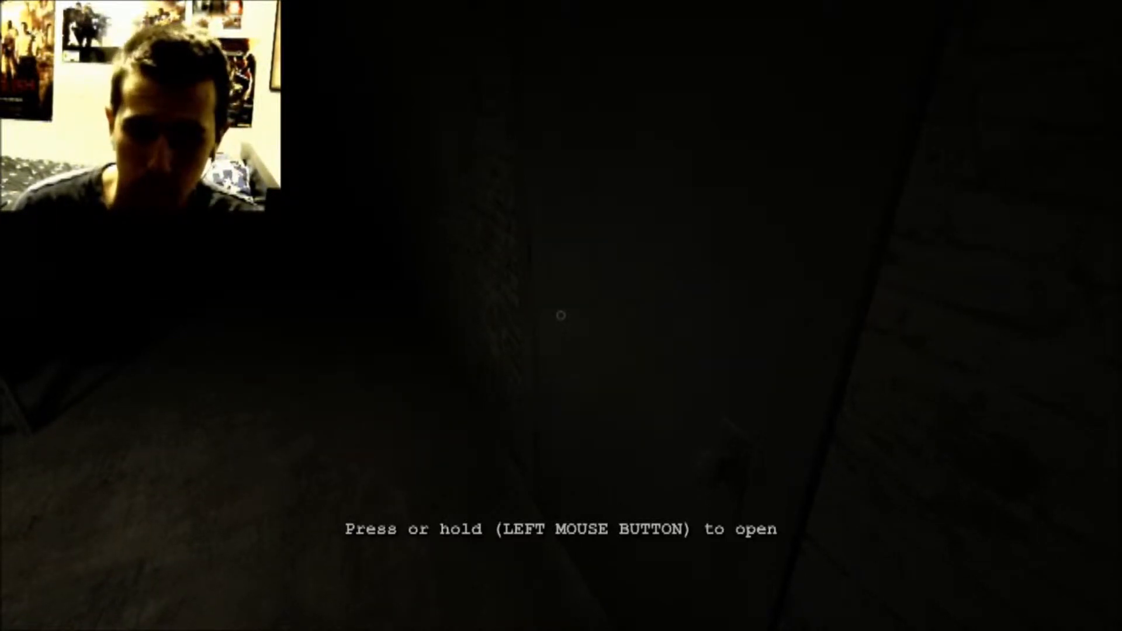
pyautogui.click(562, 316)
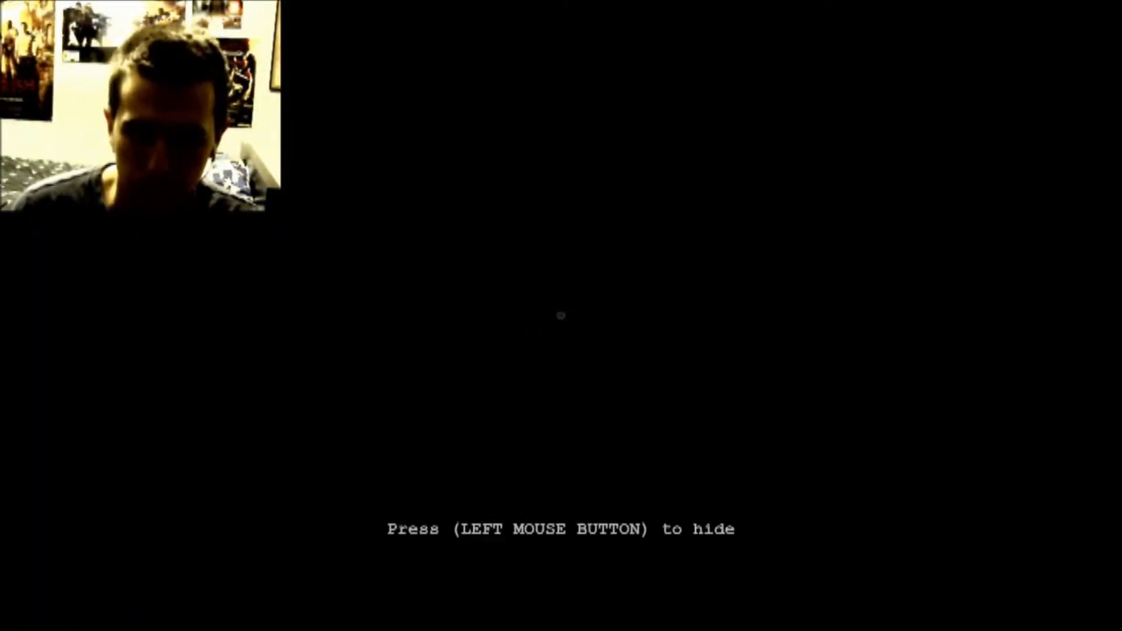